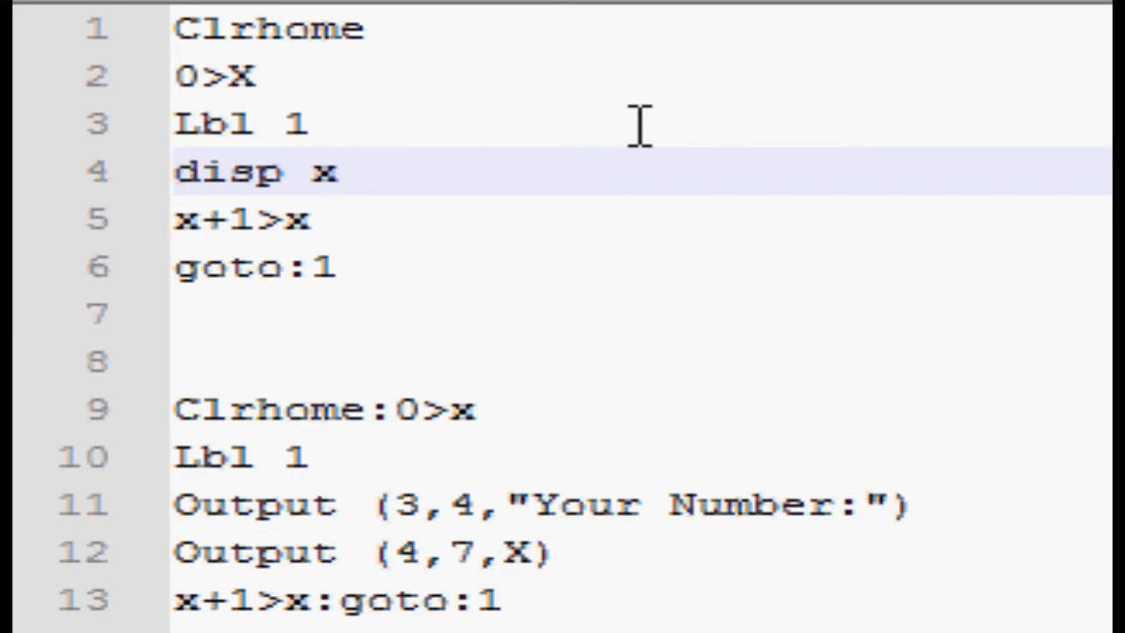
Write the second Lbl 1 program with Clrhome:0>x, Output "Your Number:" and X, and x+1>x:goto:1.
type("\"")
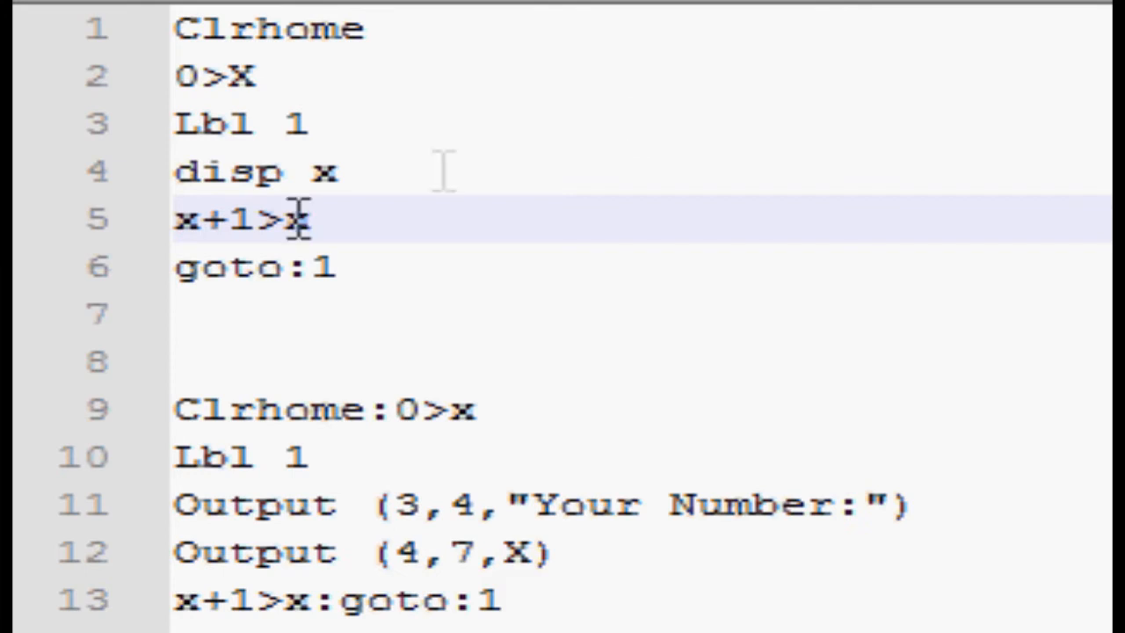
left_click(202, 76)
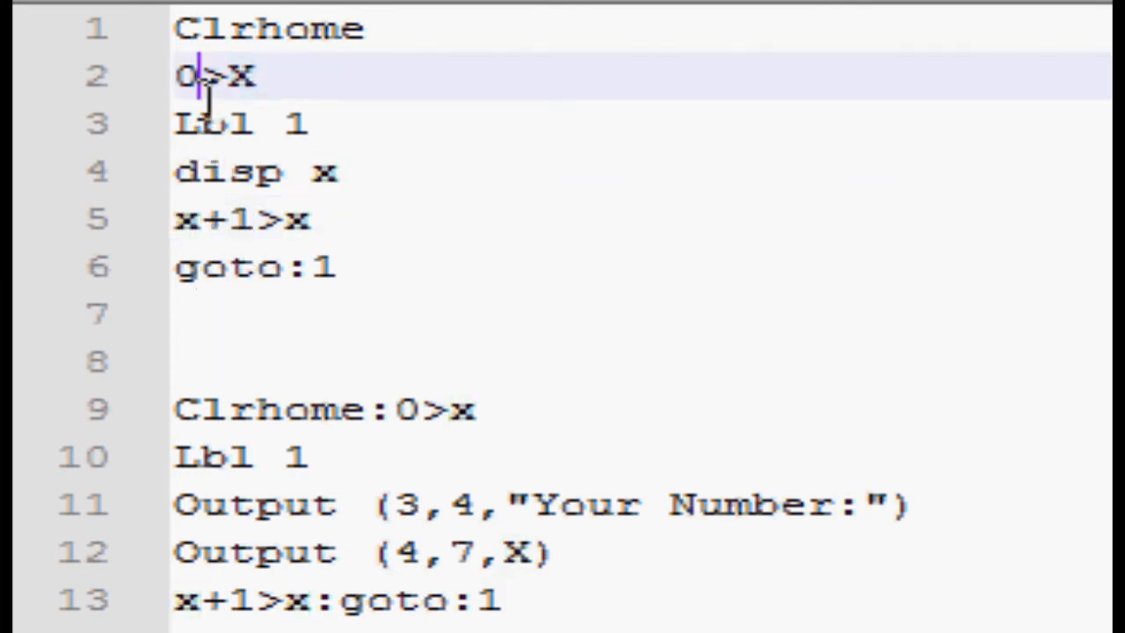
mouse_move(255, 88)
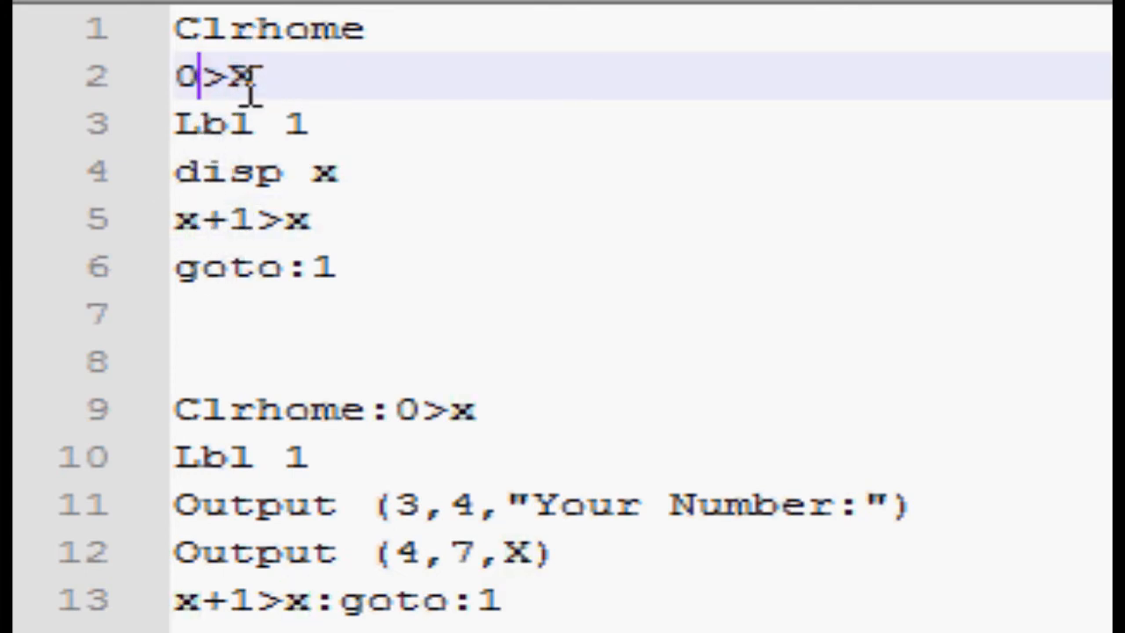
mouse_move(264, 211)
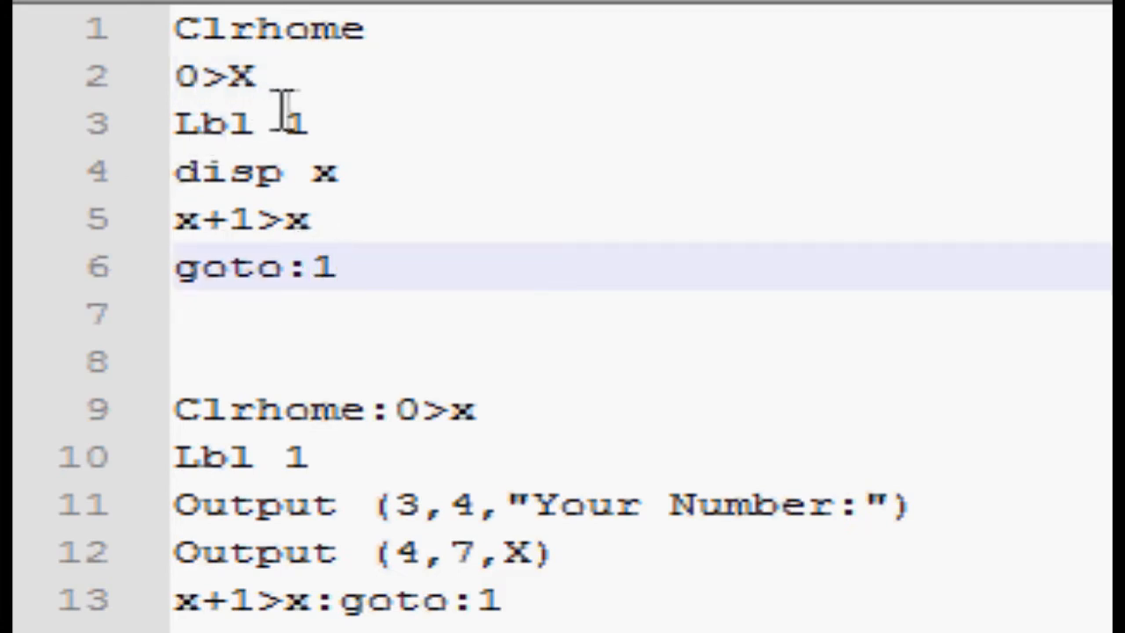
mouse_move(373, 427)
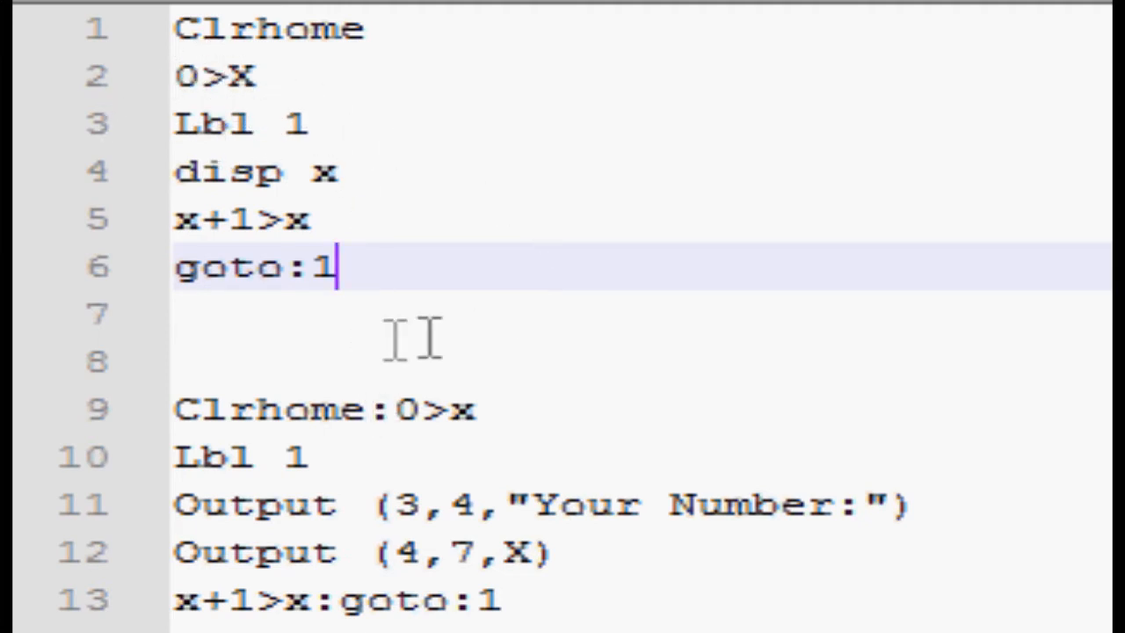
mouse_move(225, 84)
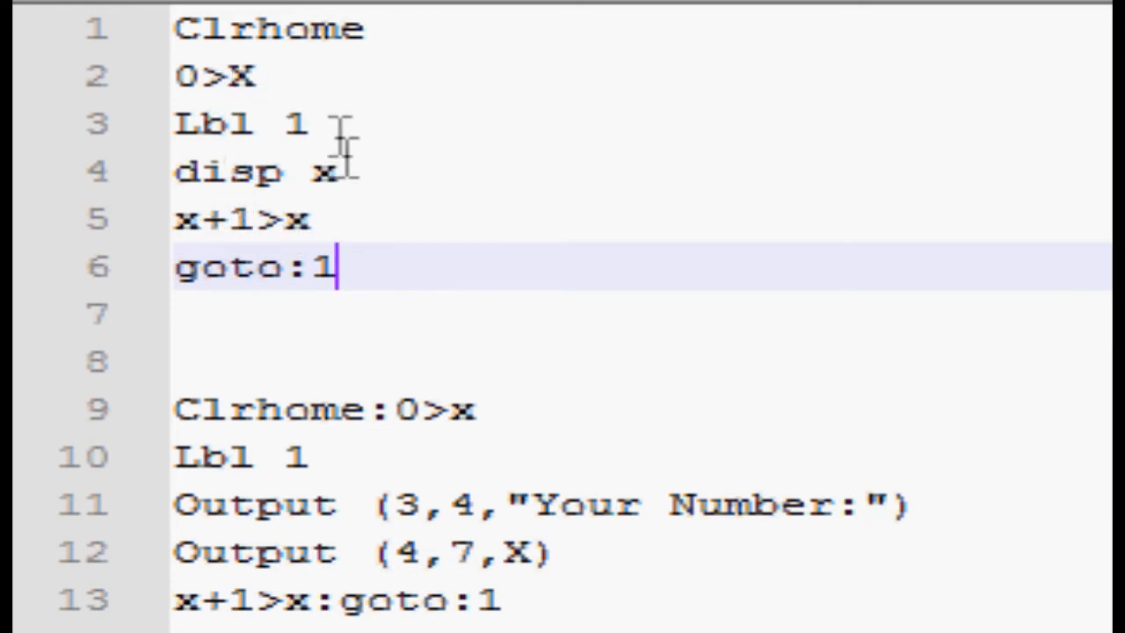
mouse_move(273, 218)
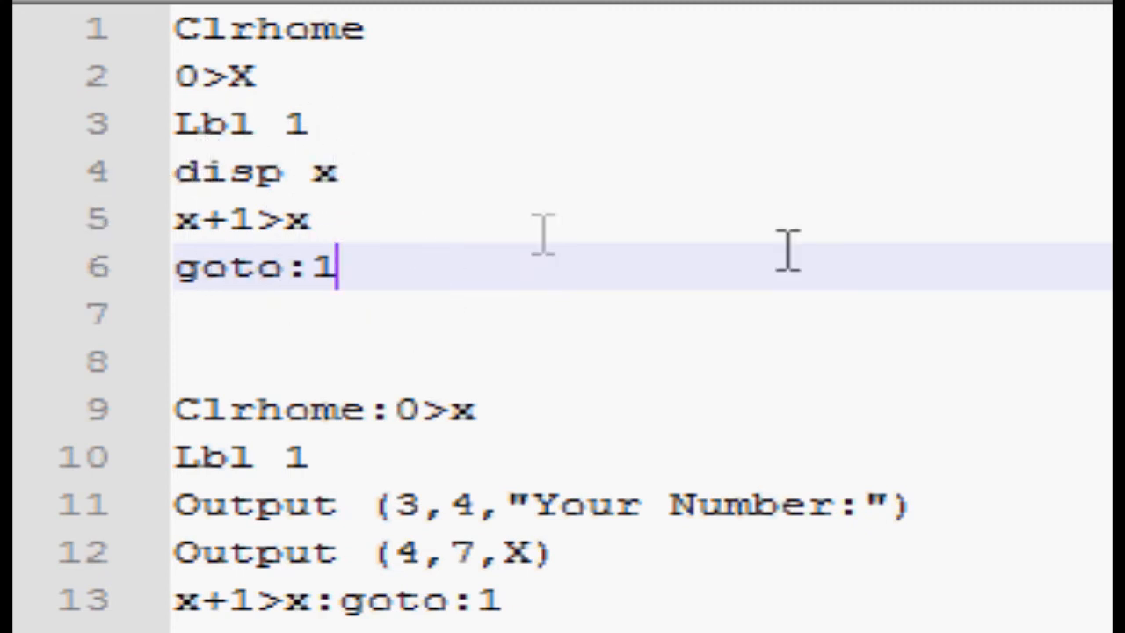
mouse_move(830, 246)
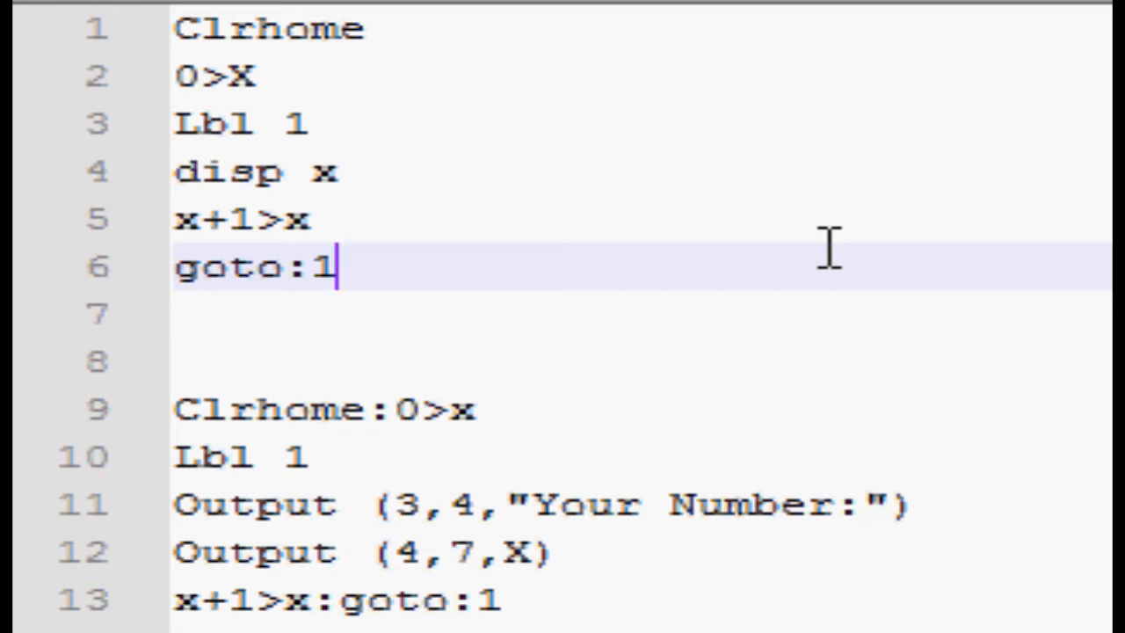
left_click(812, 408)
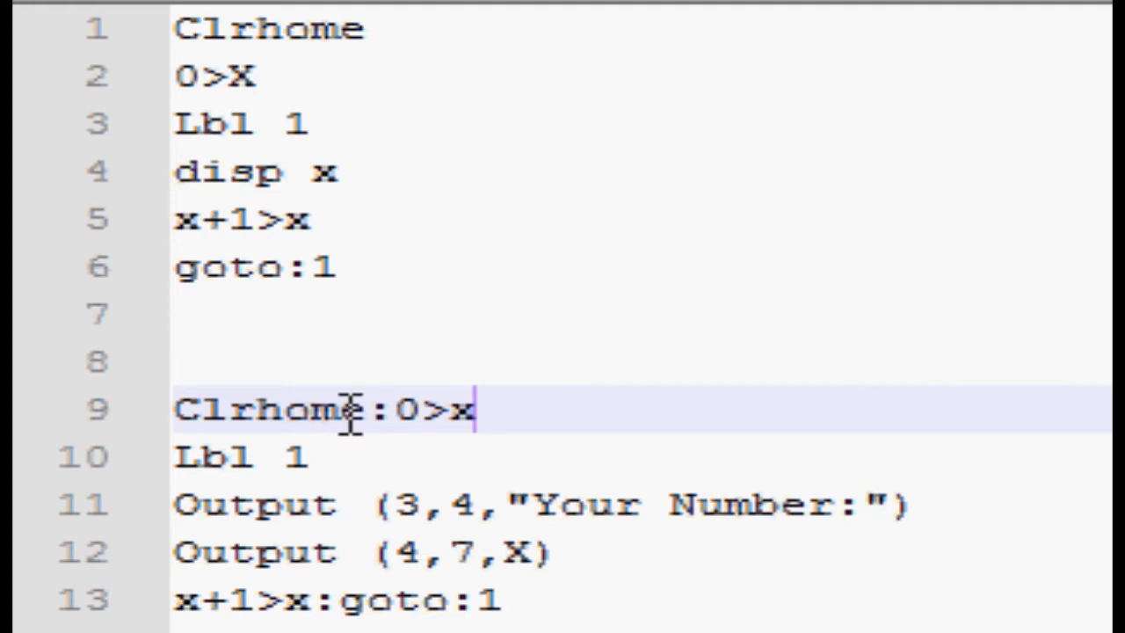
mouse_move(1044, 475)
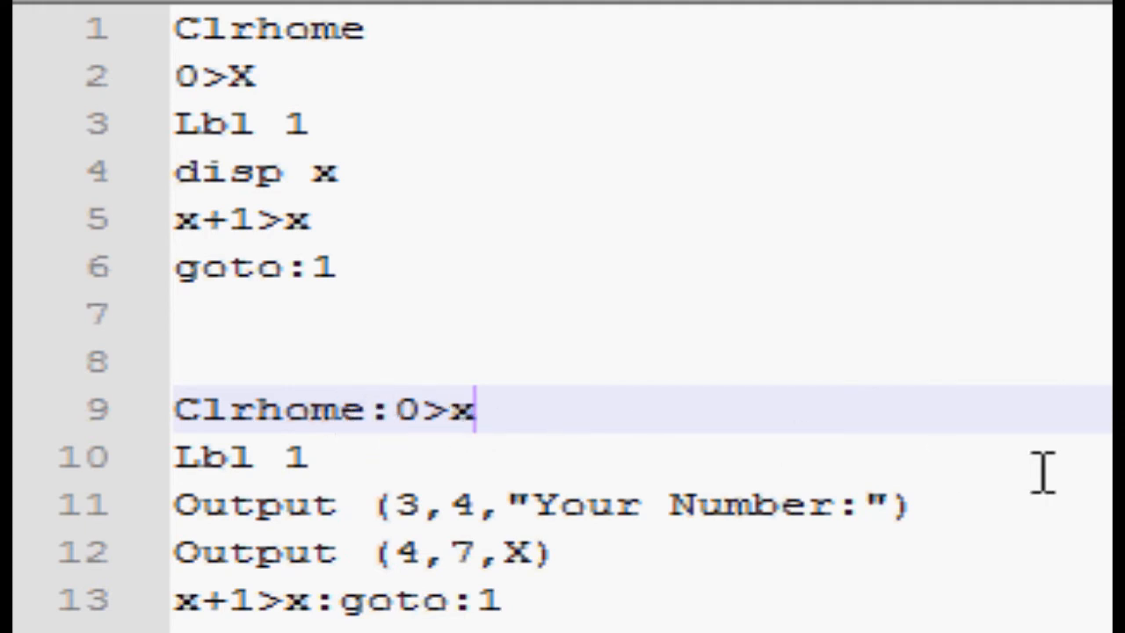
mouse_move(405, 431)
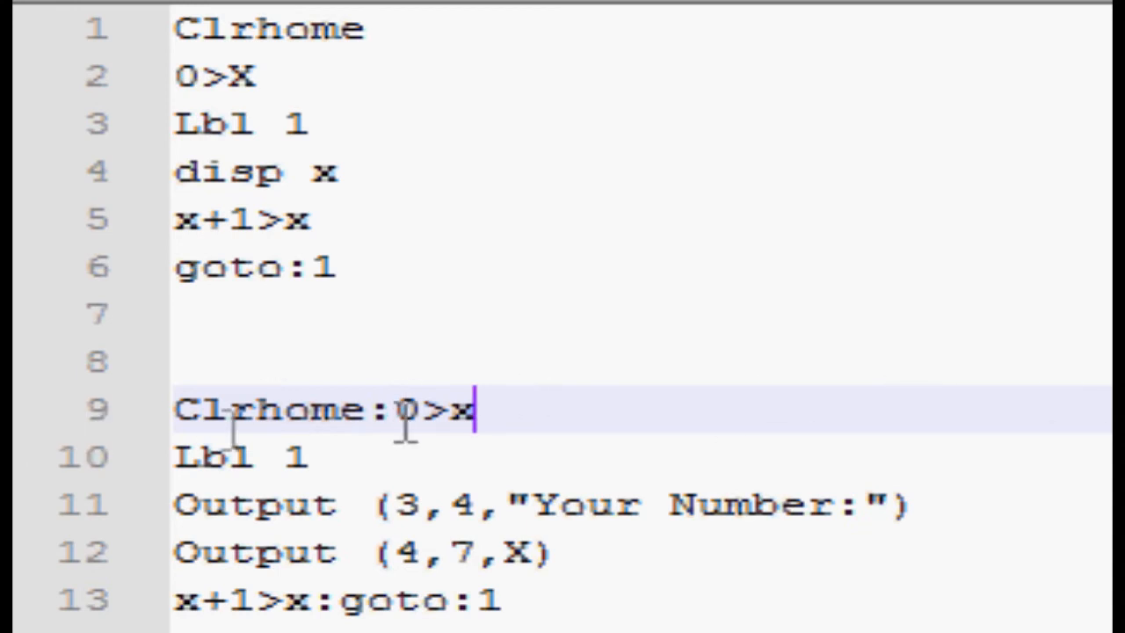
mouse_move(1040, 238)
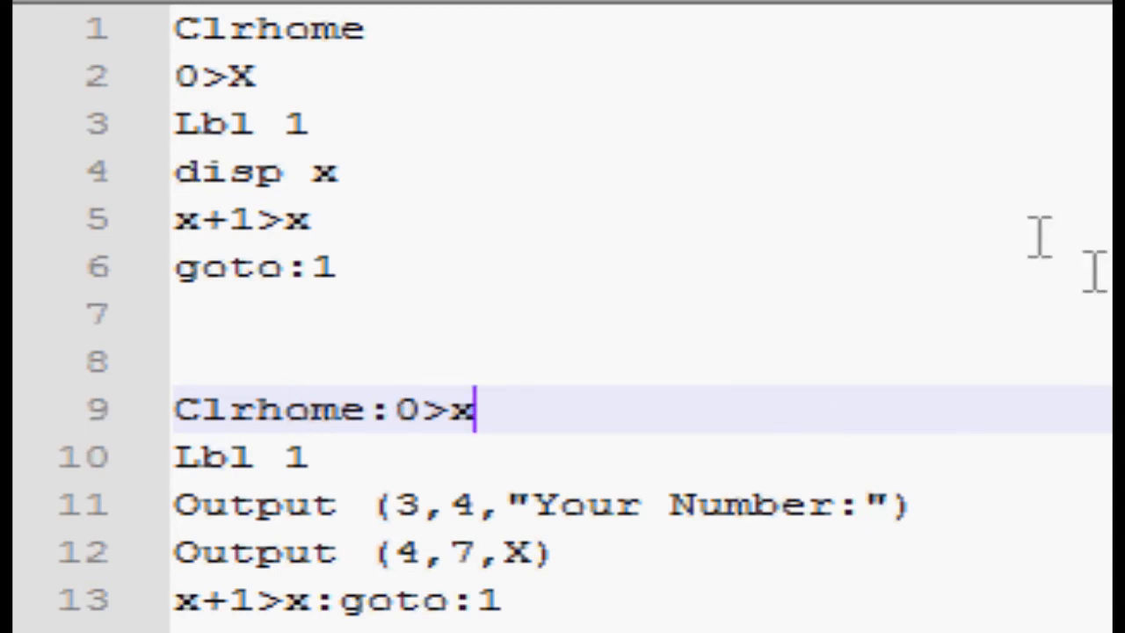
mouse_move(827, 185)
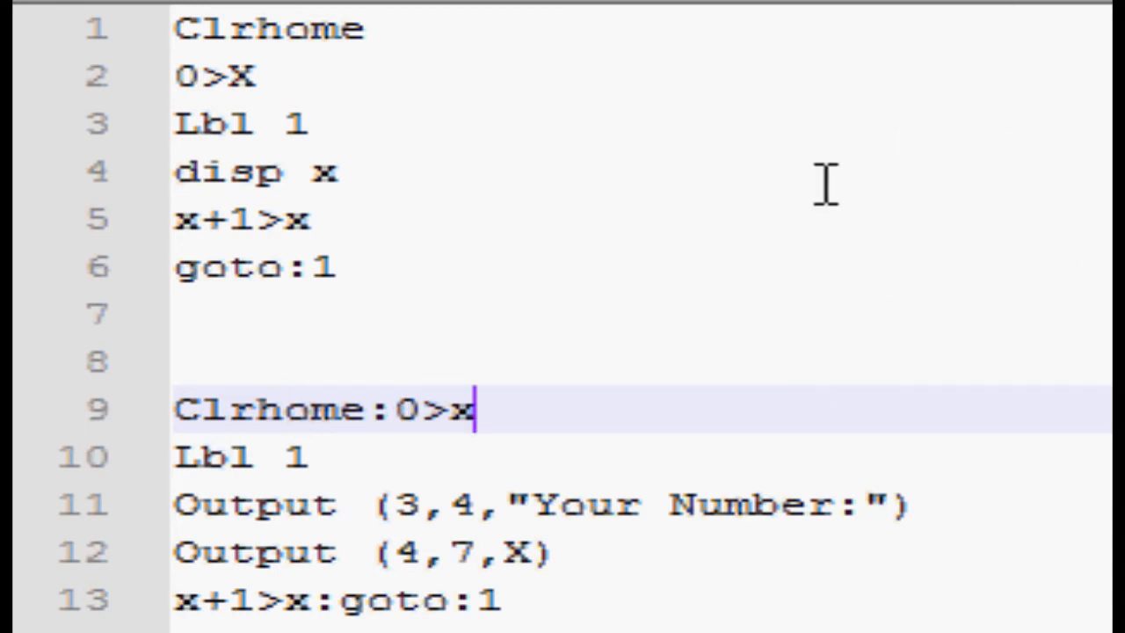
mouse_move(928, 218)
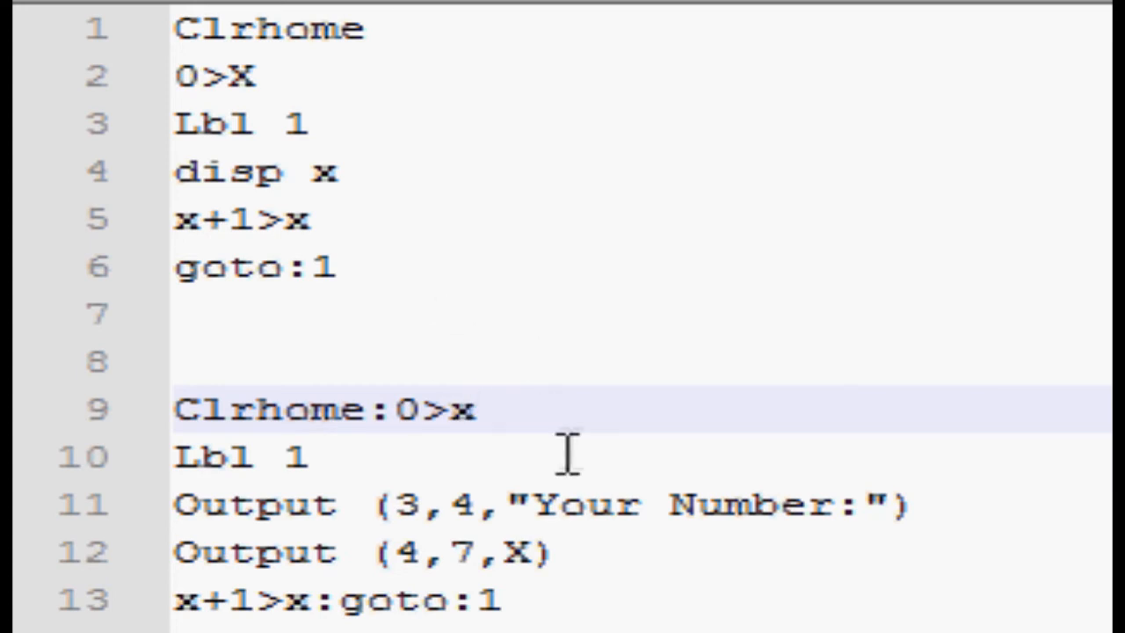
mouse_move(700, 315)
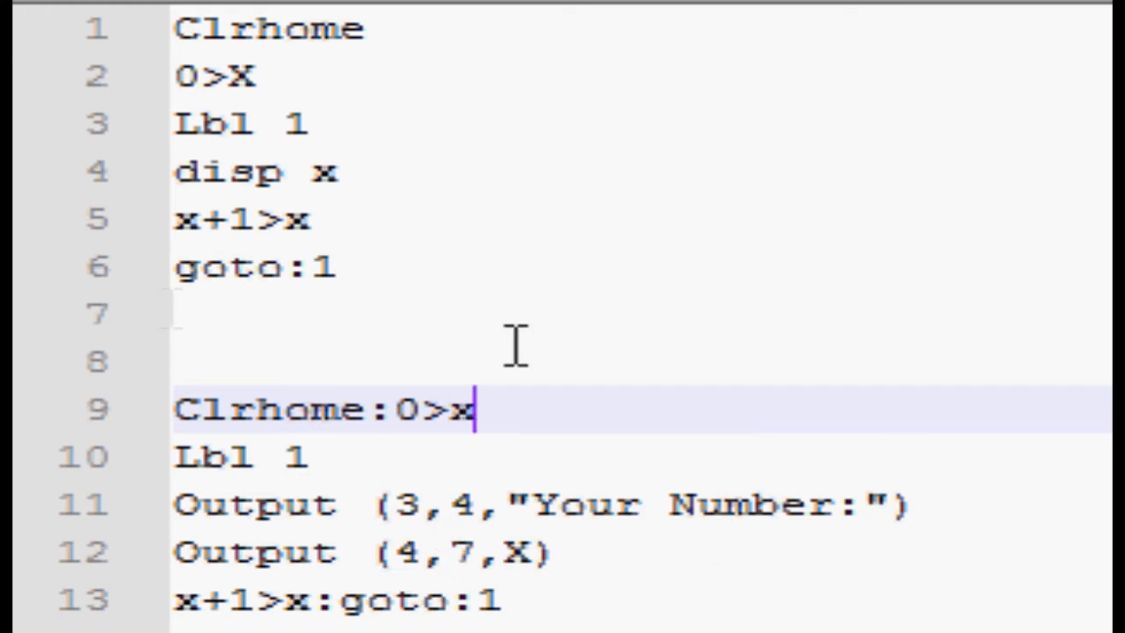
mouse_move(988, 543)
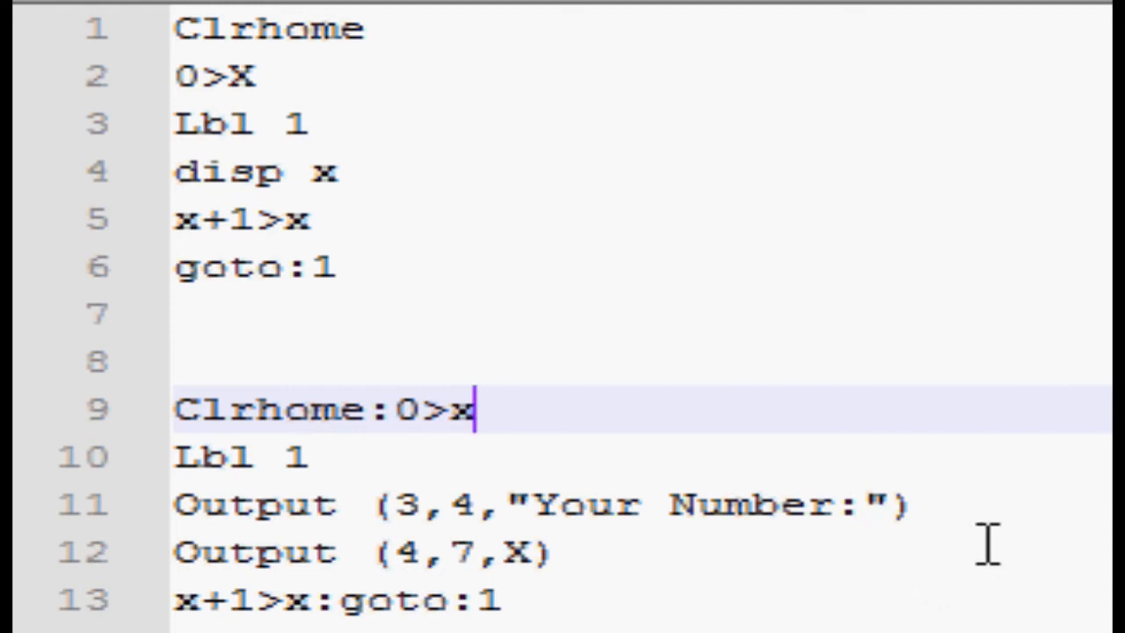
mouse_move(685, 383)
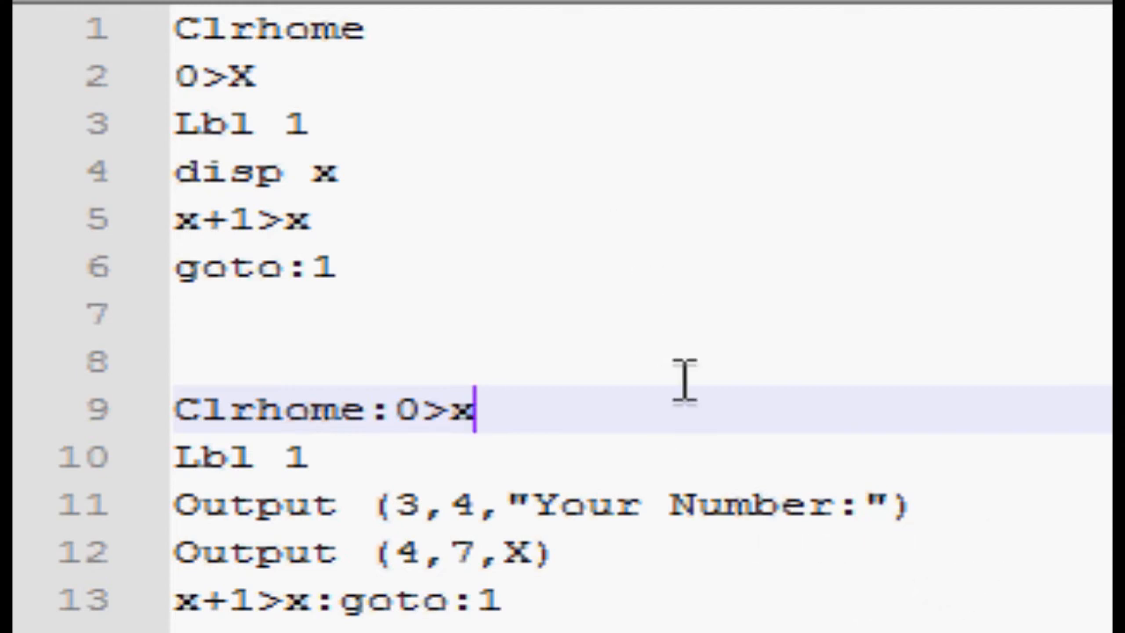
mouse_move(795, 594)
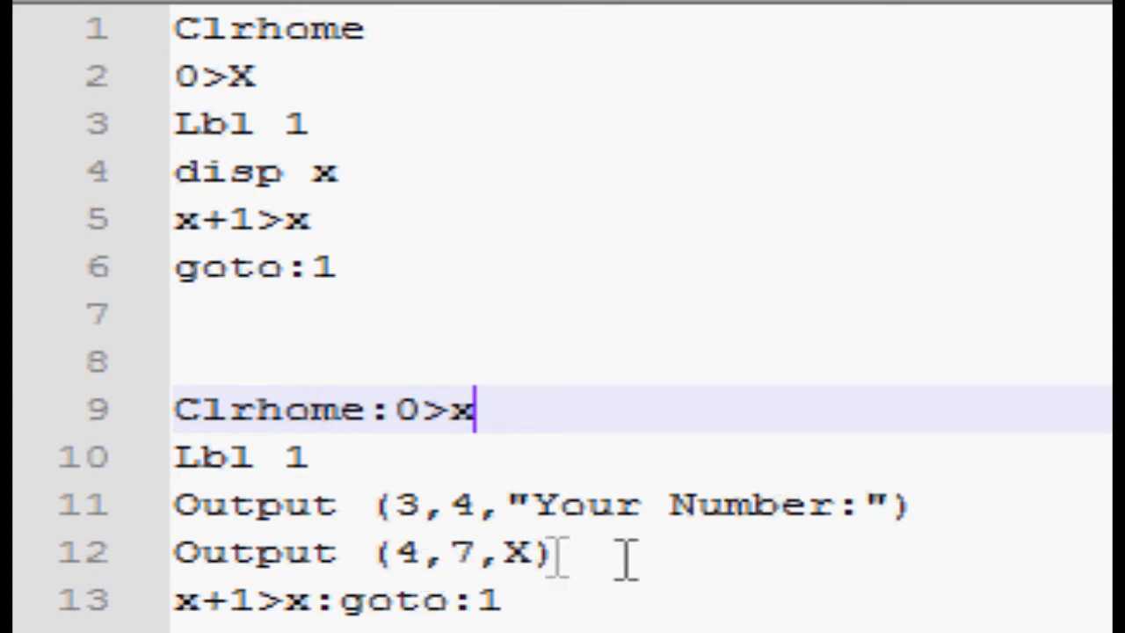
mouse_move(471, 464)
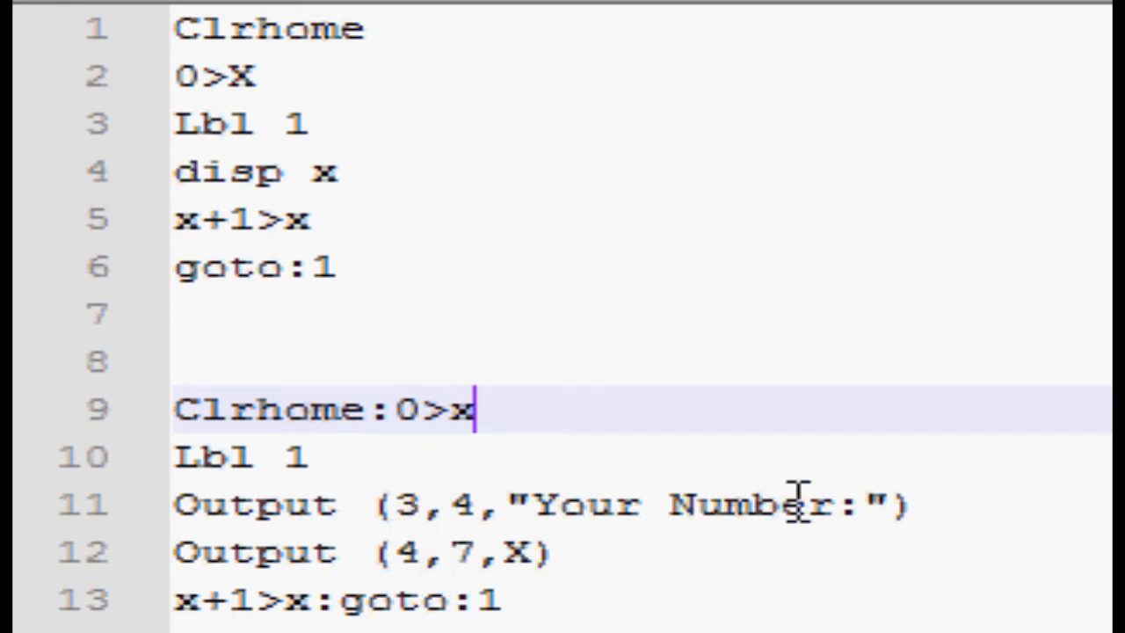
mouse_move(425, 519)
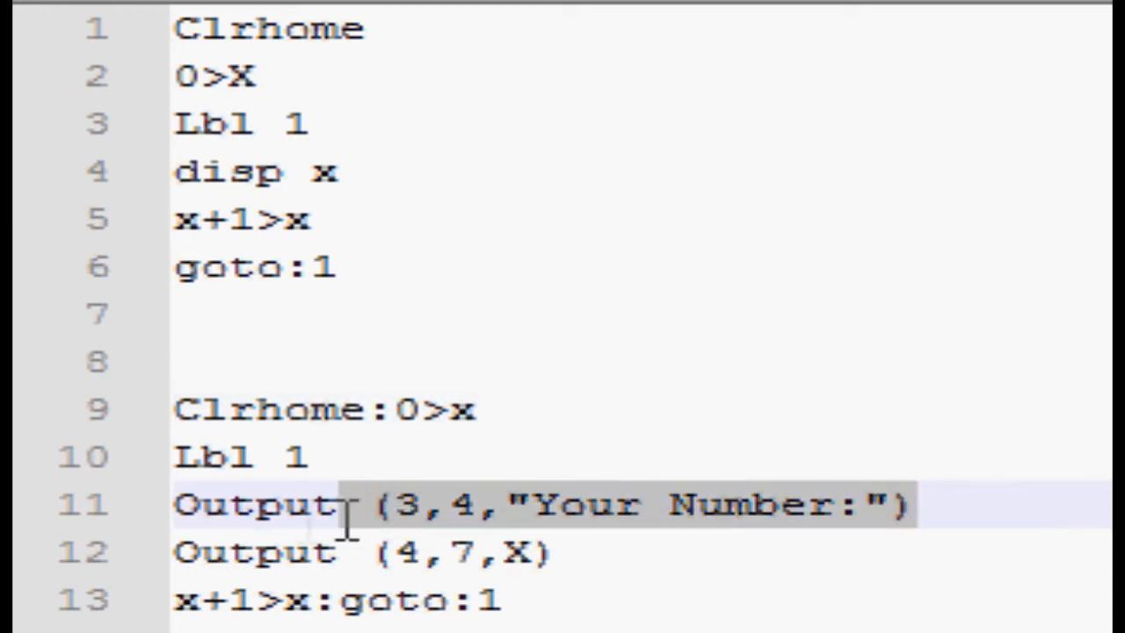
mouse_move(281, 506)
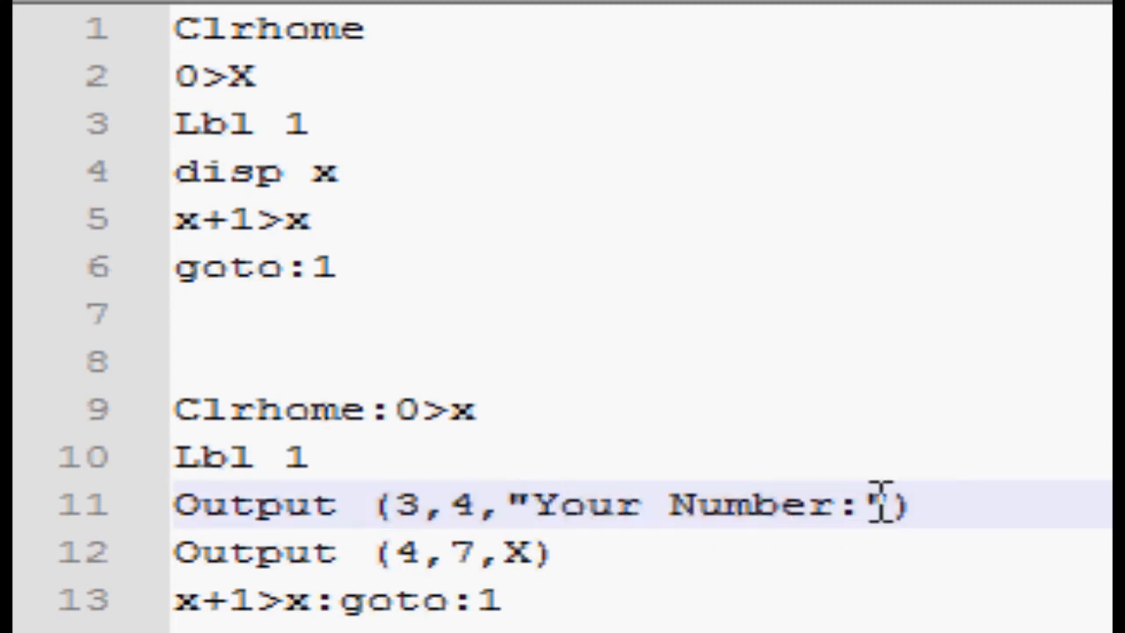
type("\"")
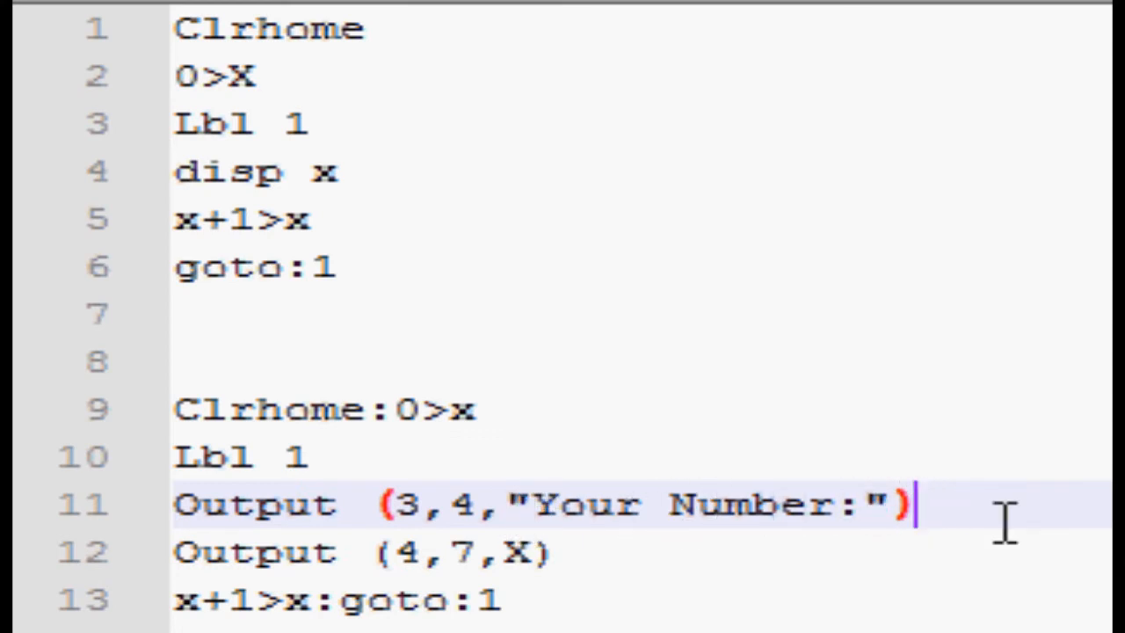
mouse_move(267, 571)
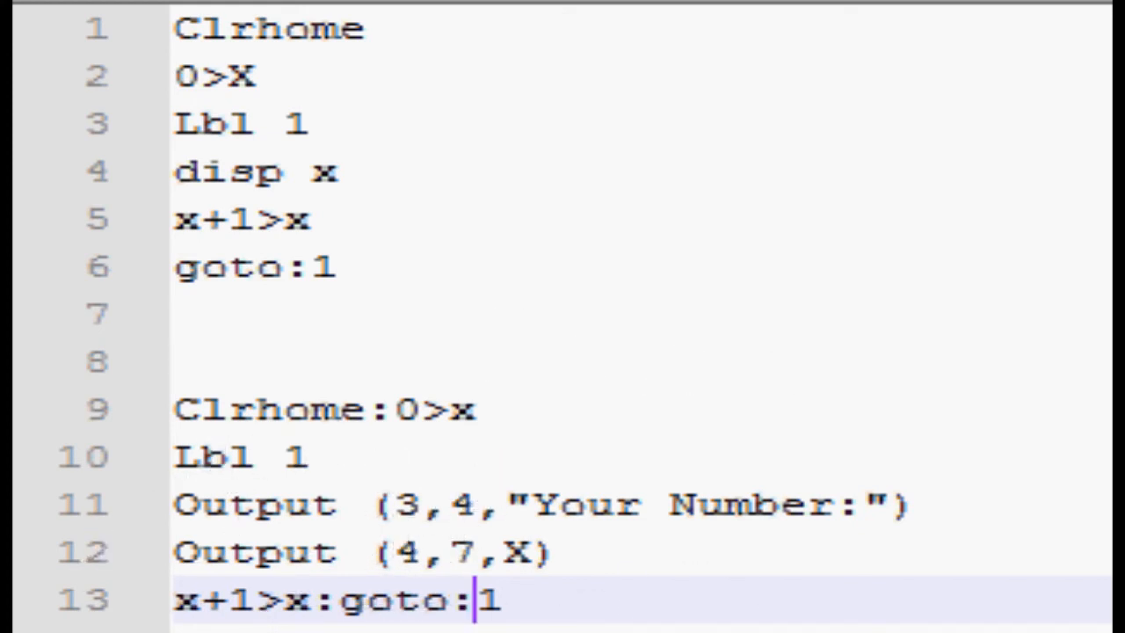
scroll("down", 3)
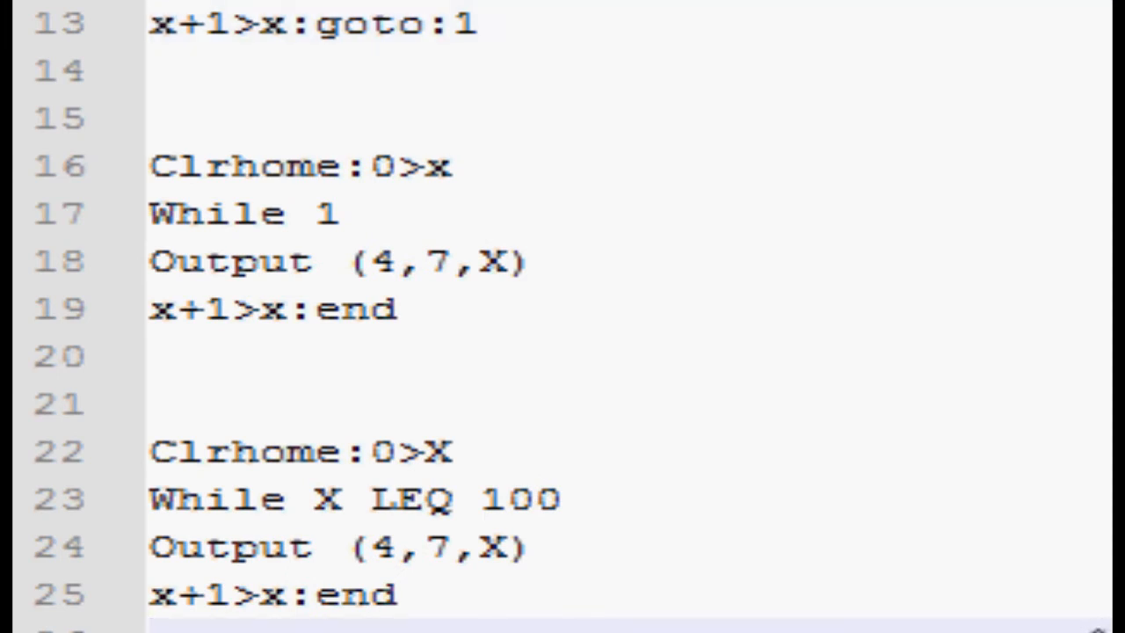
scroll("down", 3)
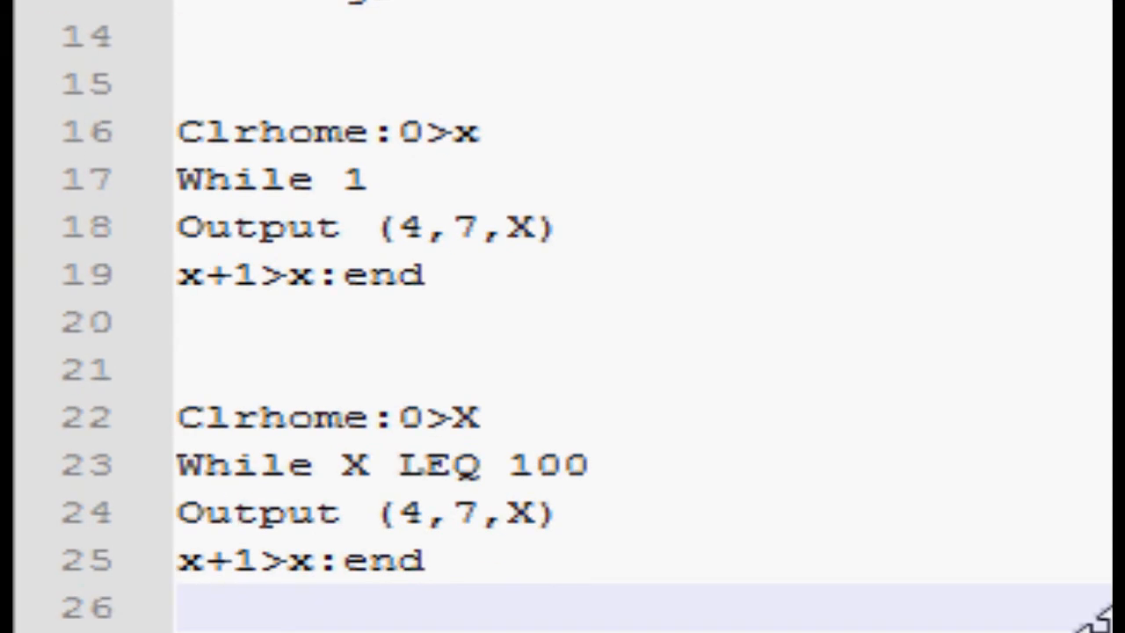
scroll("up", 3)
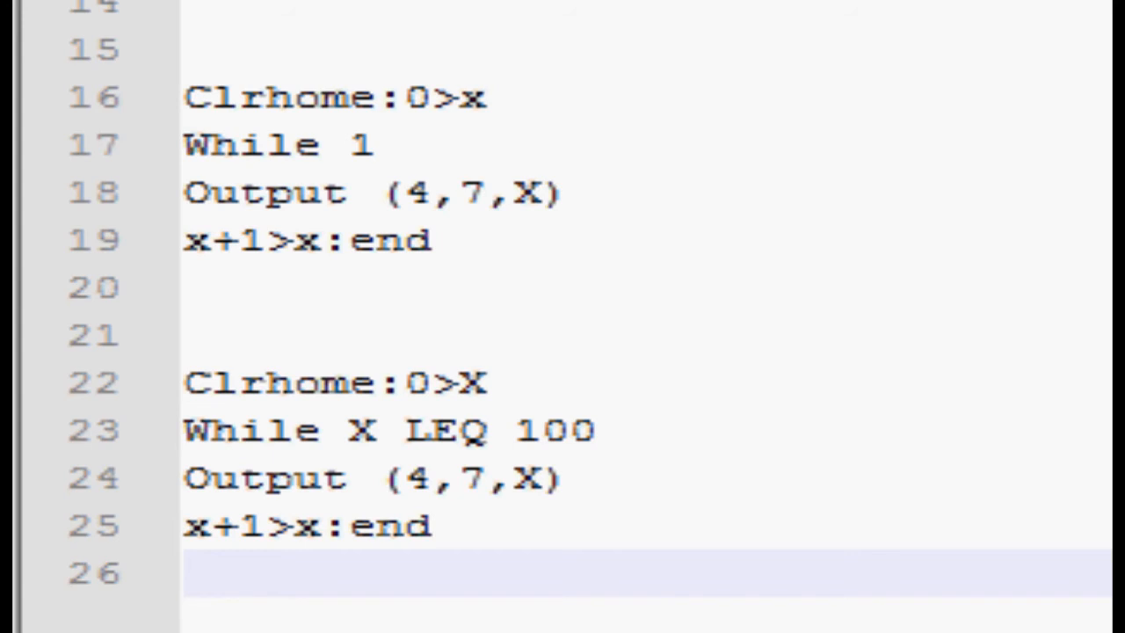
mouse_move(952, 589)
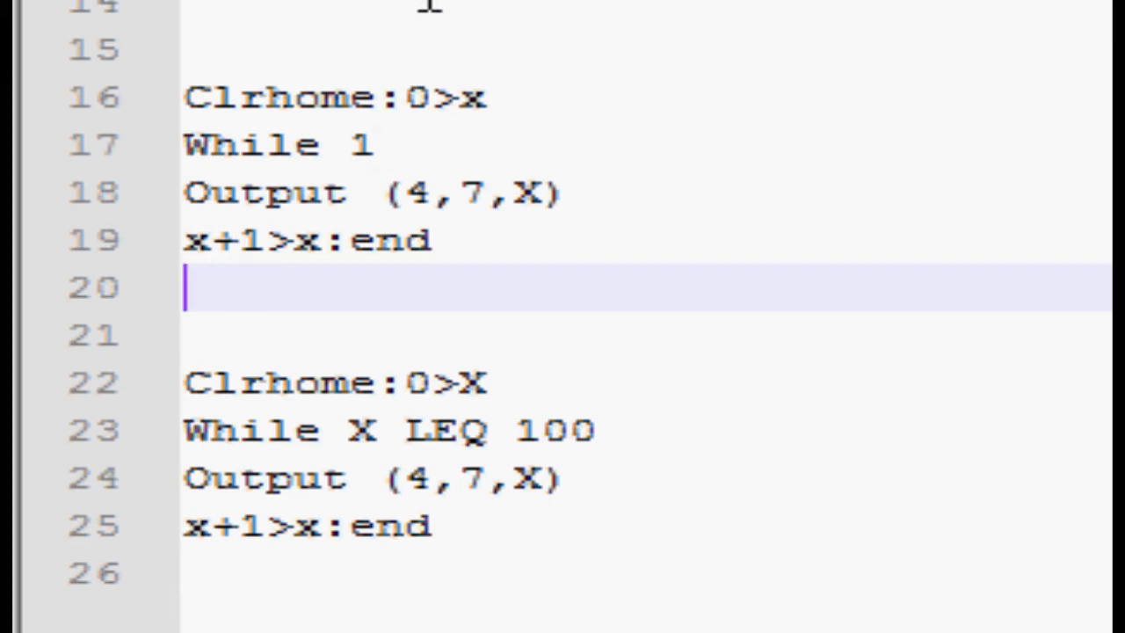
mouse_move(671, 21)
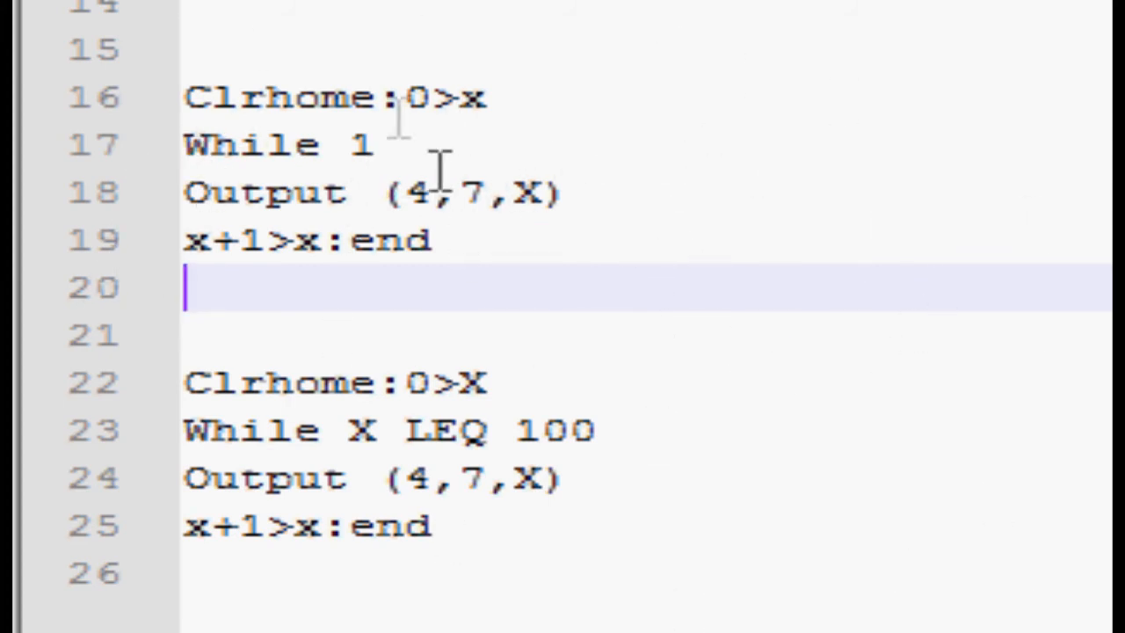
mouse_move(624, 237)
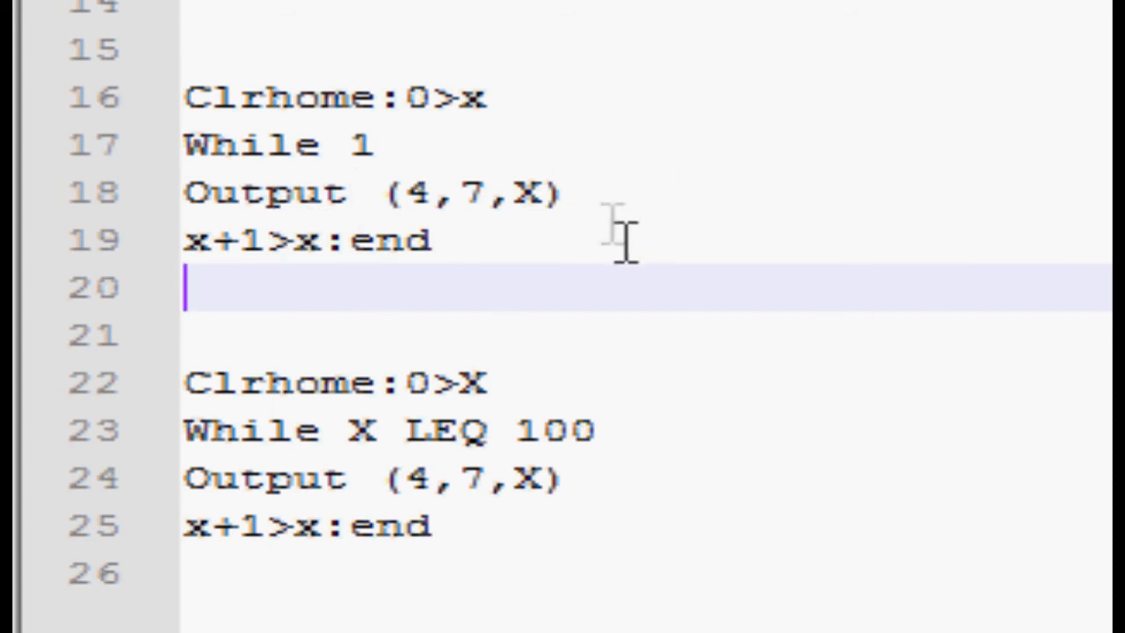
mouse_move(694, 243)
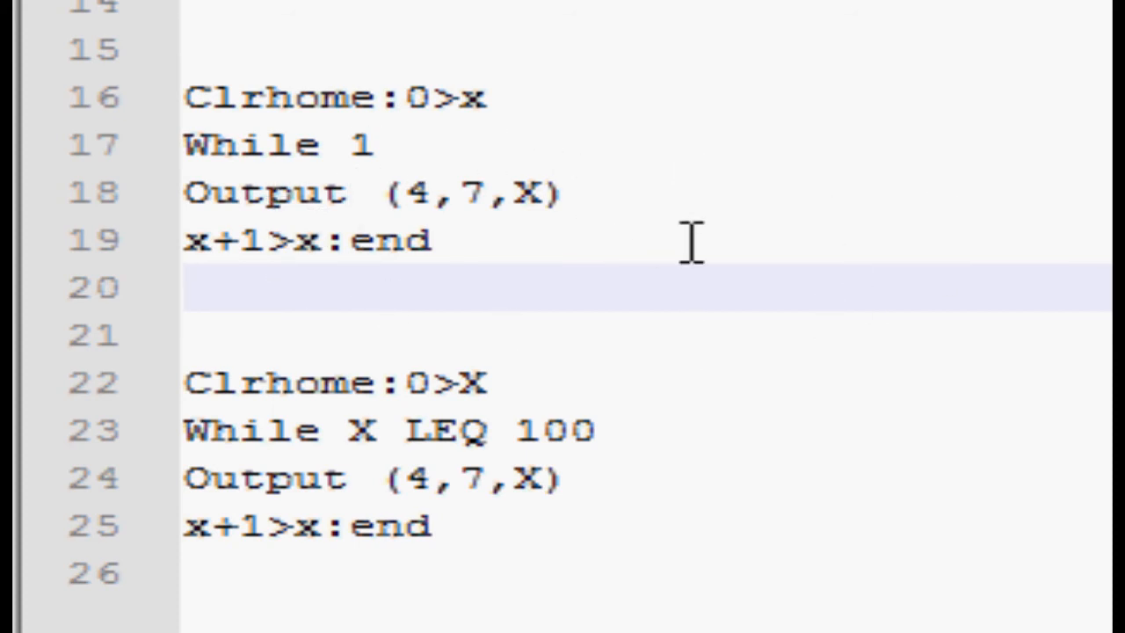
mouse_move(1028, 272)
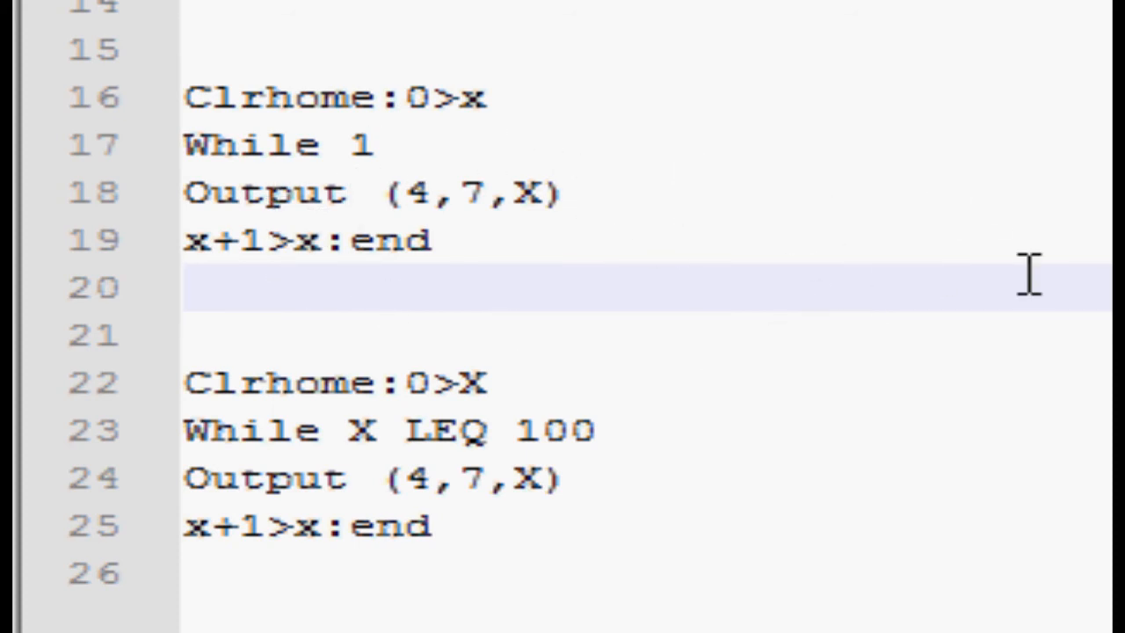
mouse_move(770, 273)
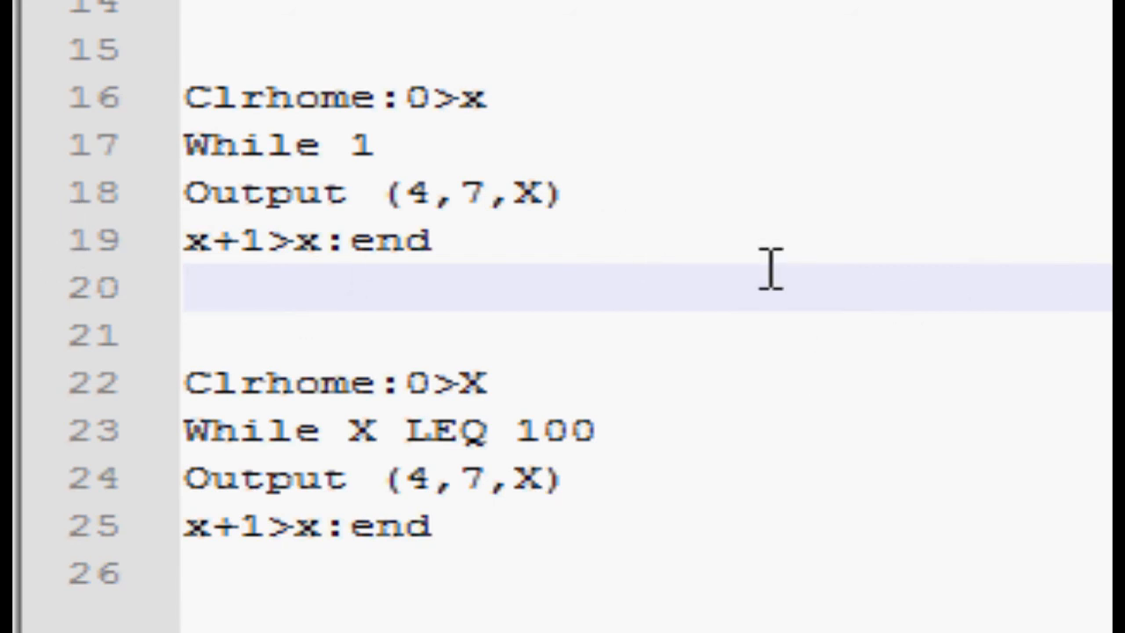
mouse_move(706, 237)
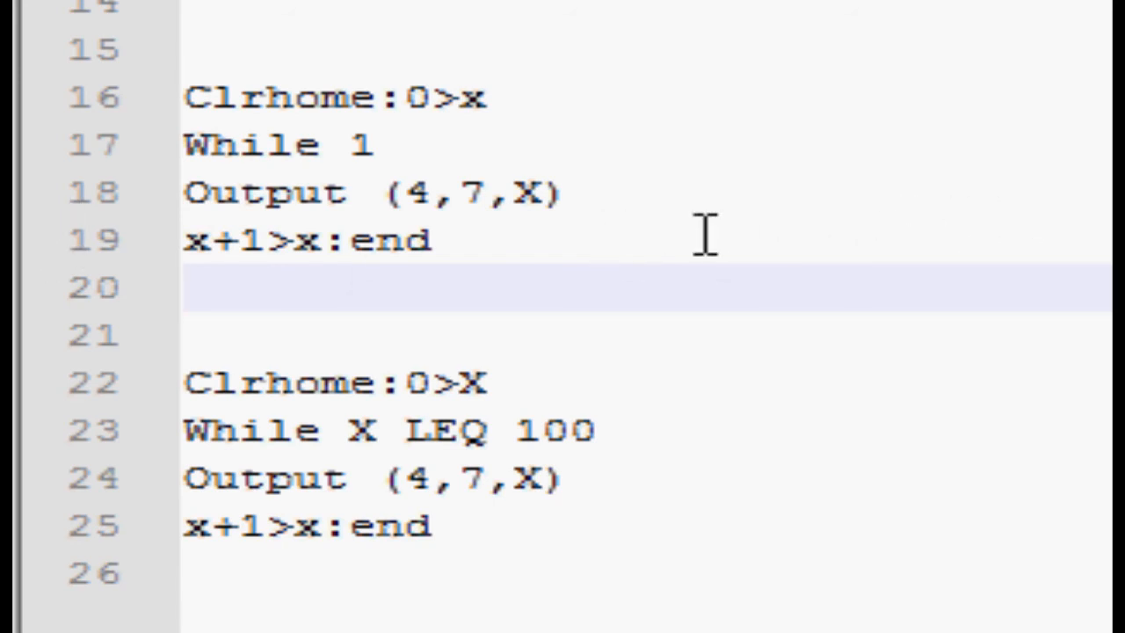
mouse_move(453, 167)
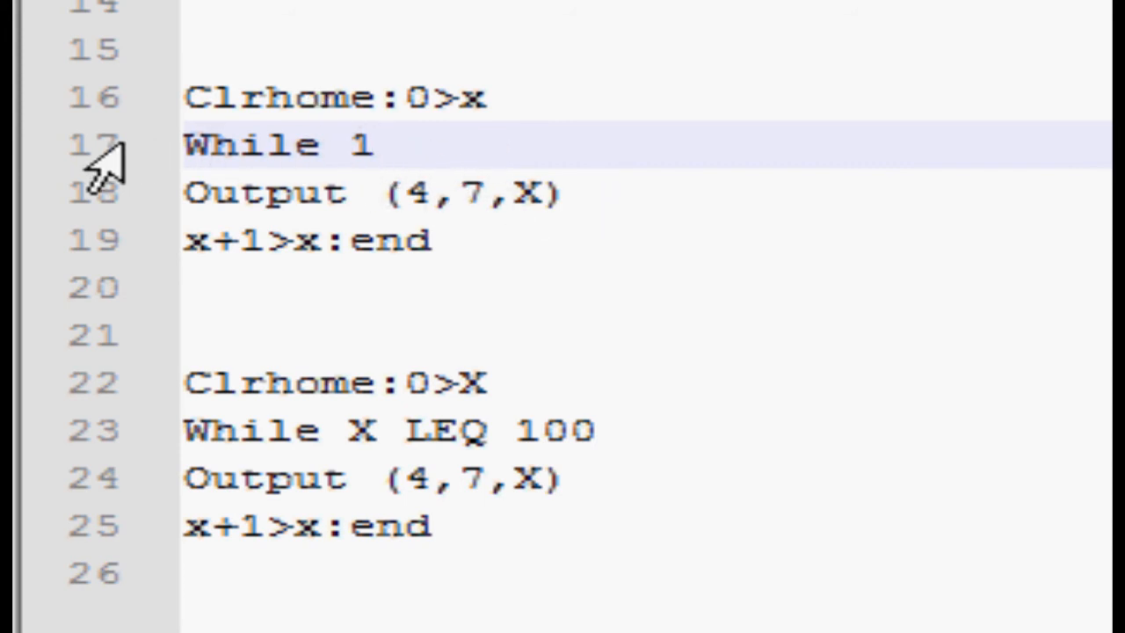
mouse_move(292, 38)
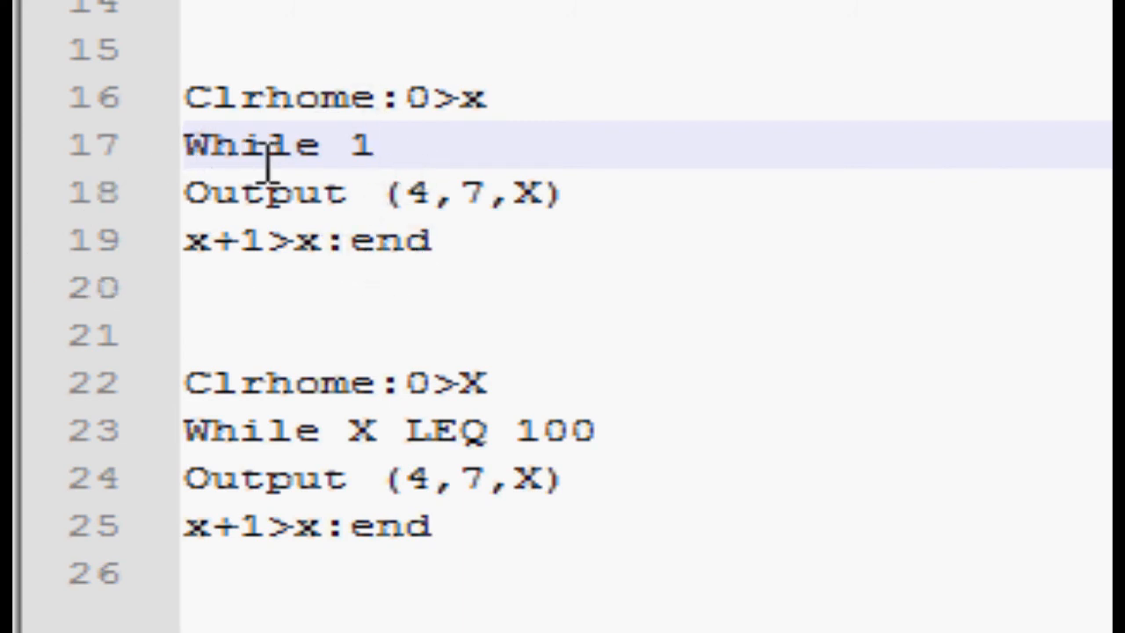
mouse_move(717, 249)
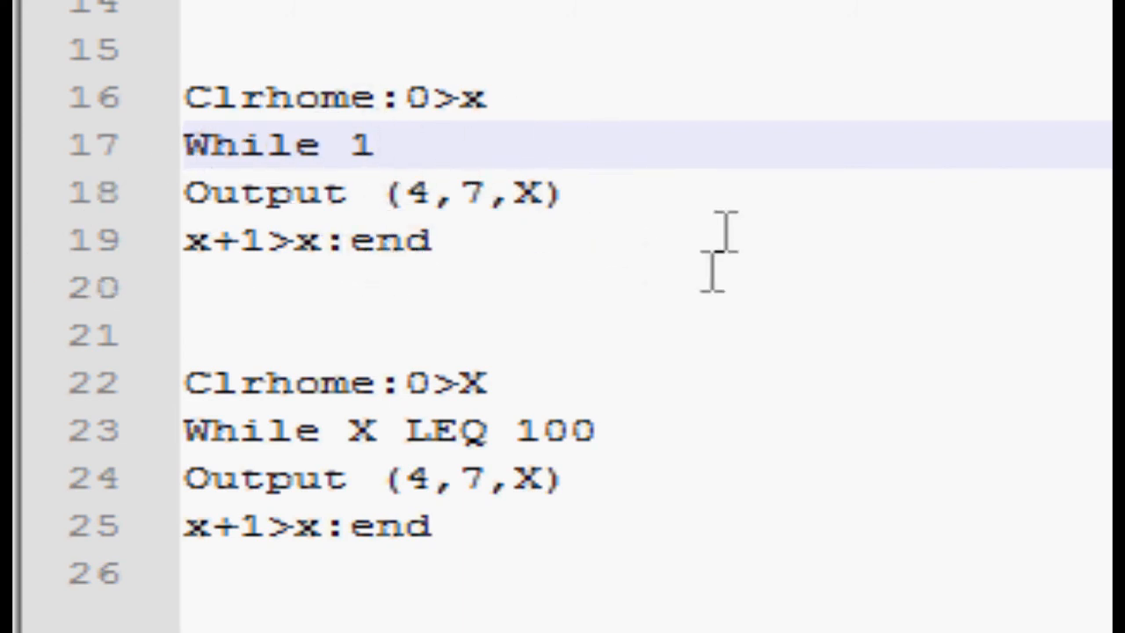
mouse_move(685, 474)
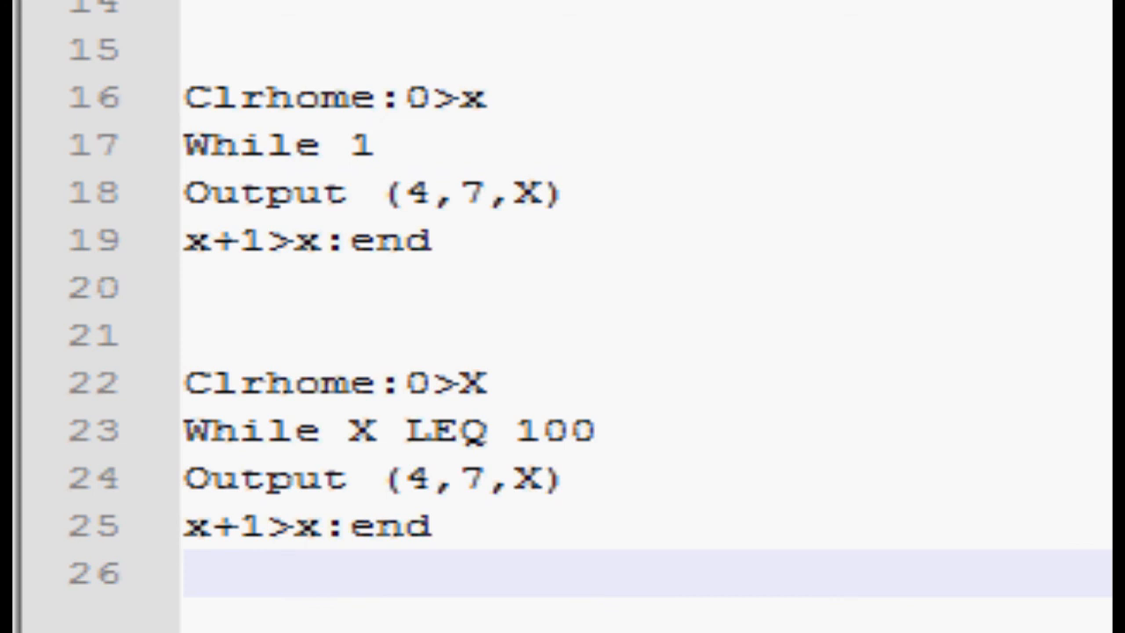
scroll("down", 3)
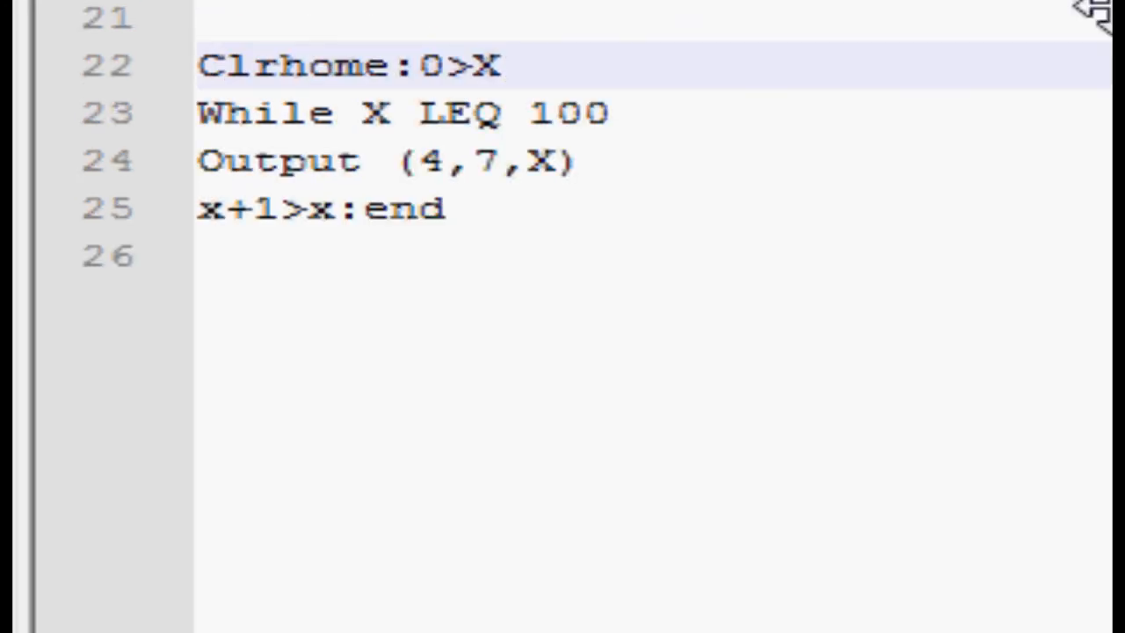
left_click(805, 158)
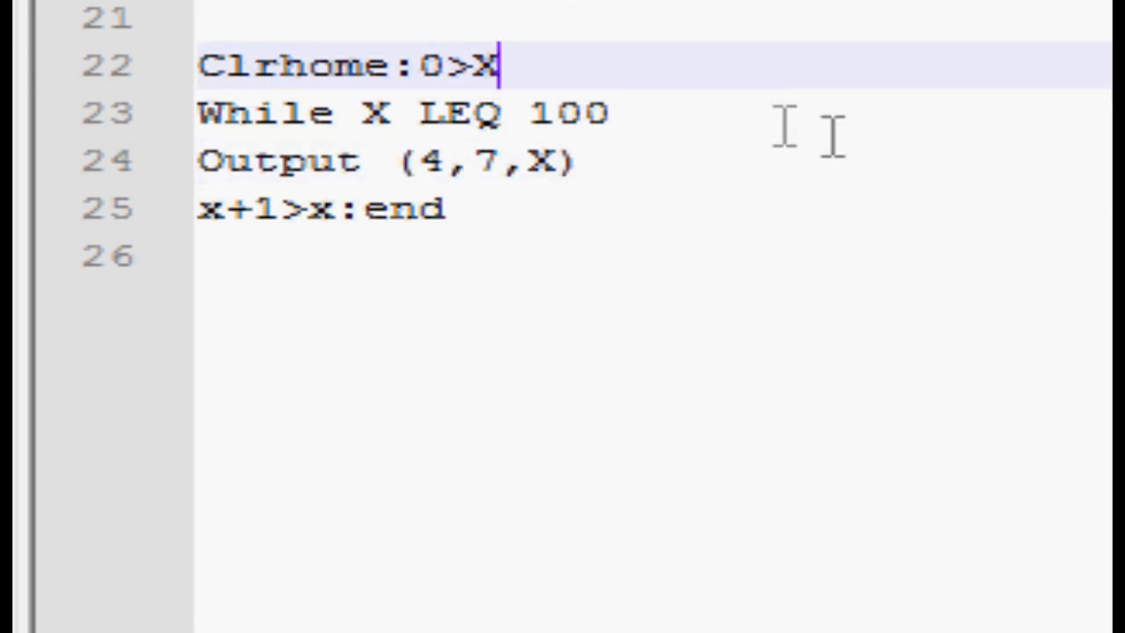
mouse_move(210, 74)
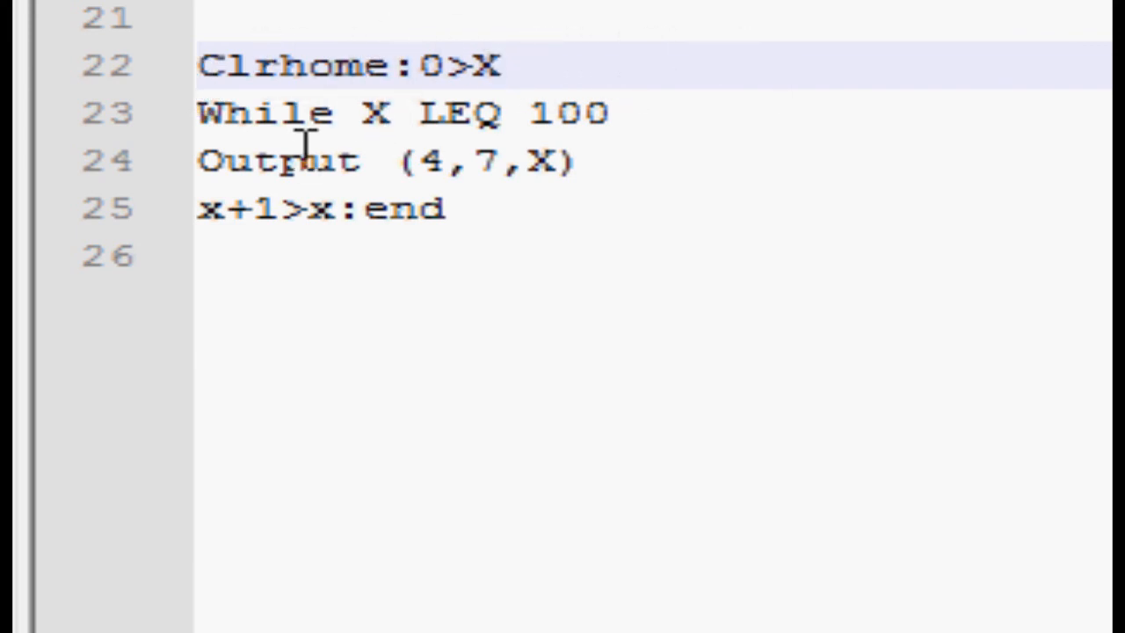
mouse_move(549, 113)
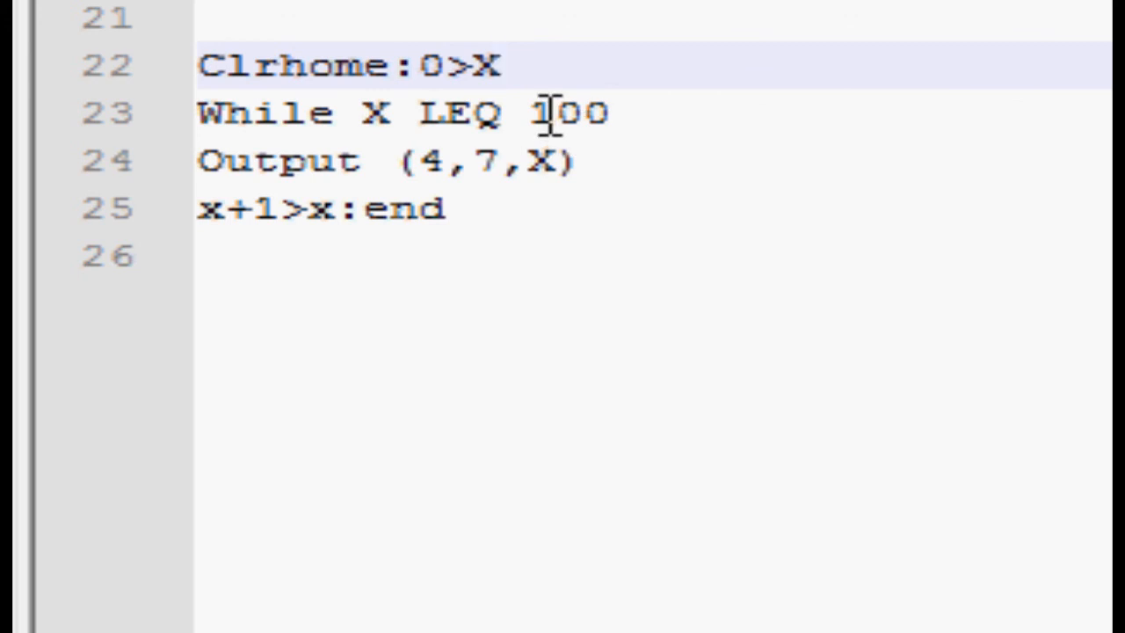
mouse_move(501, 115)
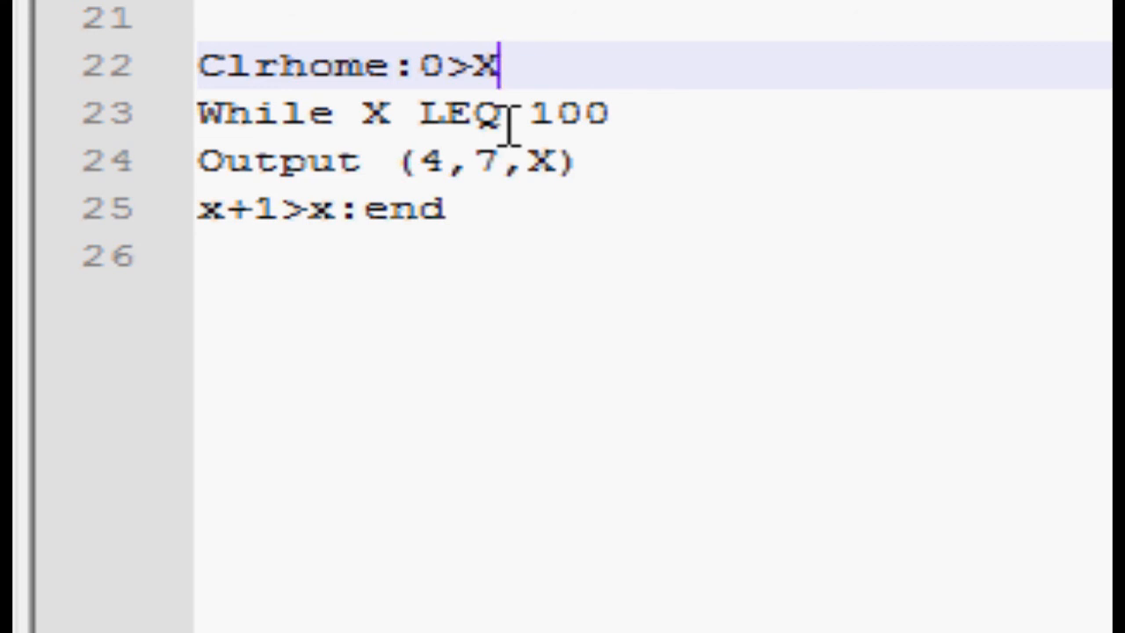
double_click(457, 112)
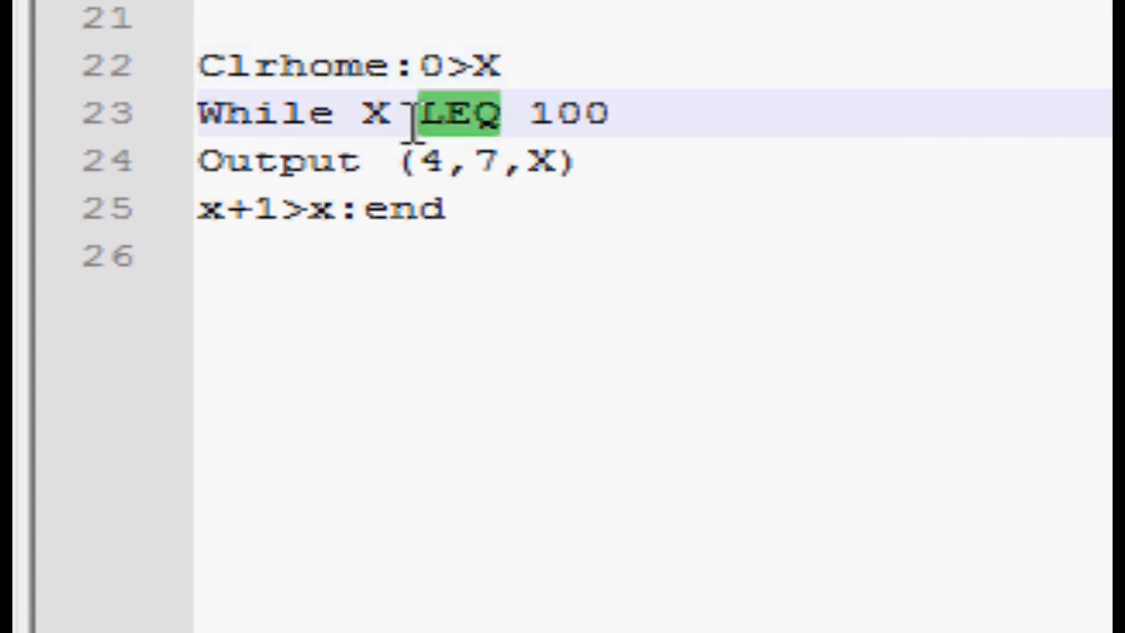
mouse_move(457, 144)
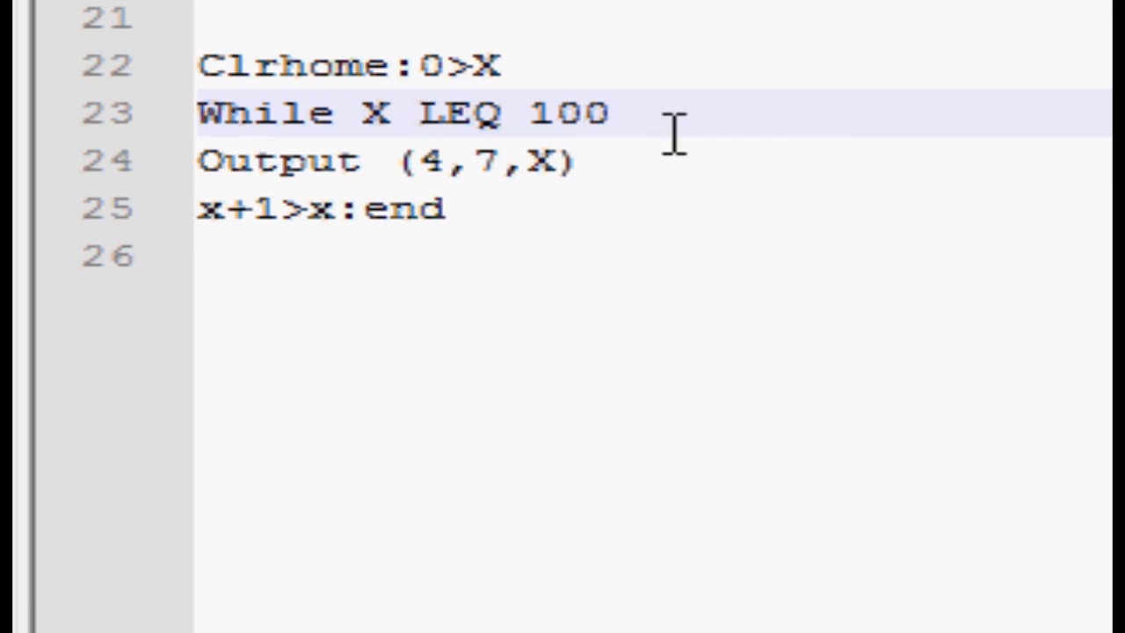
left_click(607, 112)
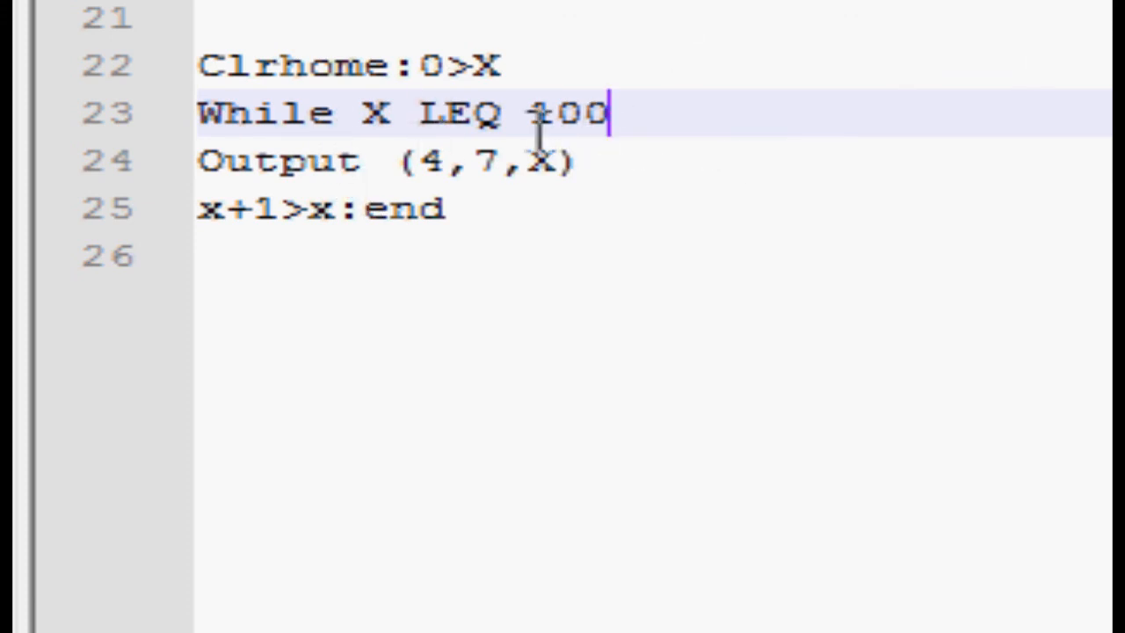